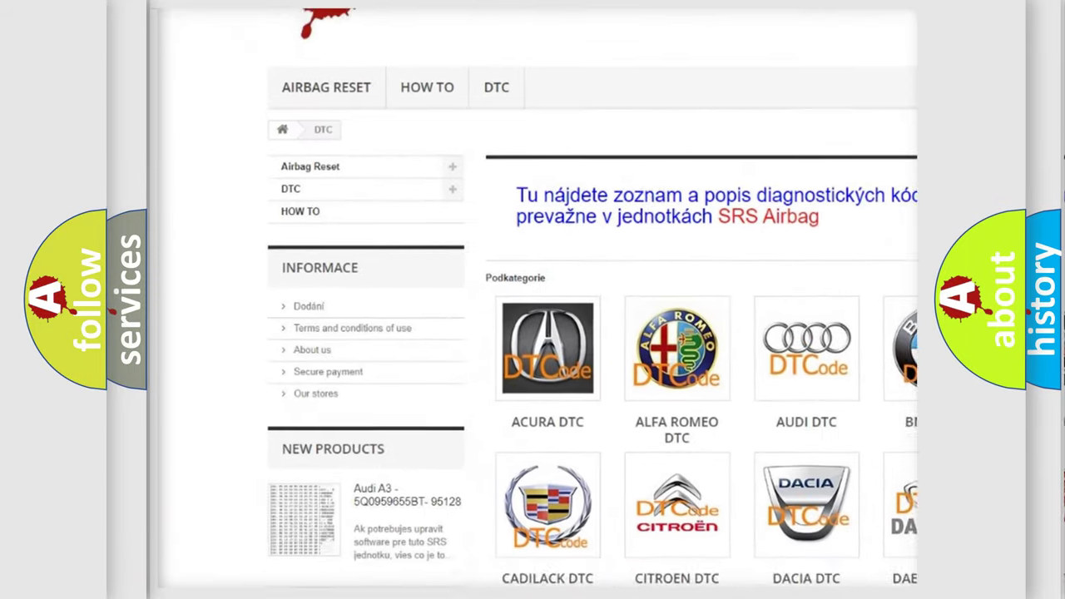
{"action": "scroll", "scroll_direction": "down", "scroll_amount": 3}
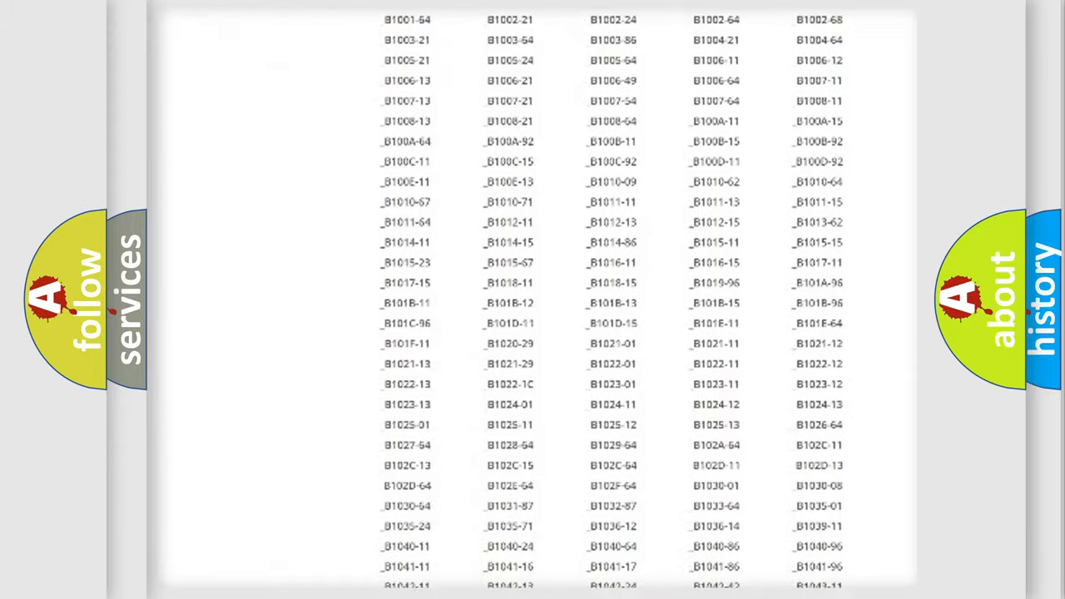
{"action": "scroll", "scroll_direction": "down", "scroll_amount": 3}
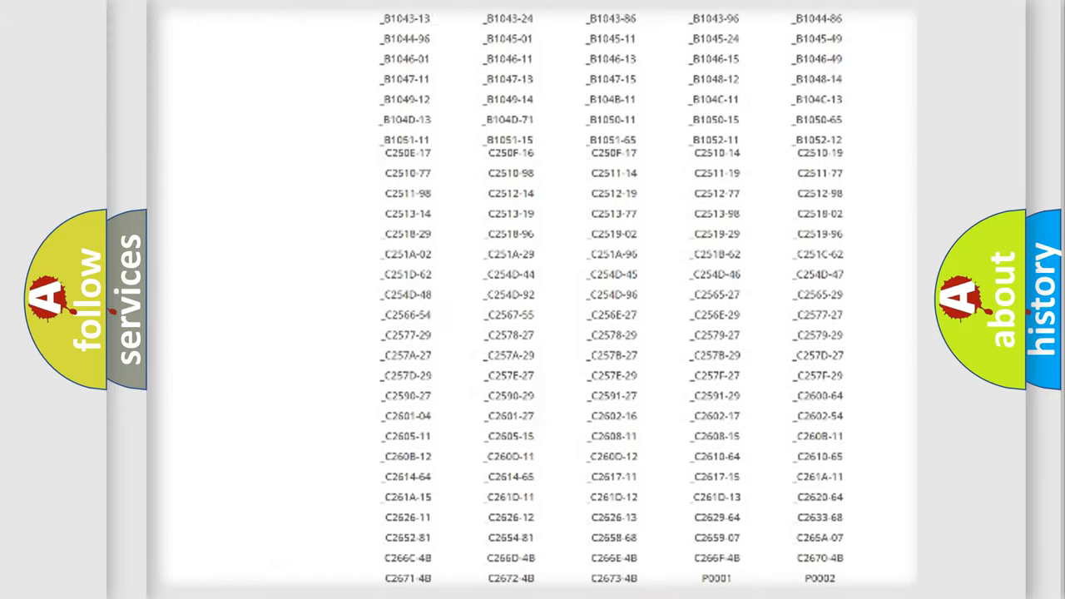